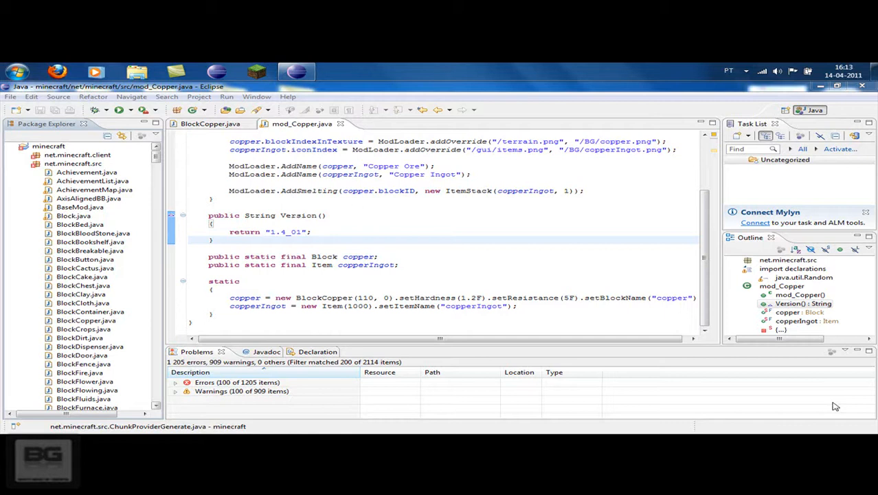
{"action": "mouse_move", "coordinate": [682, 197]}
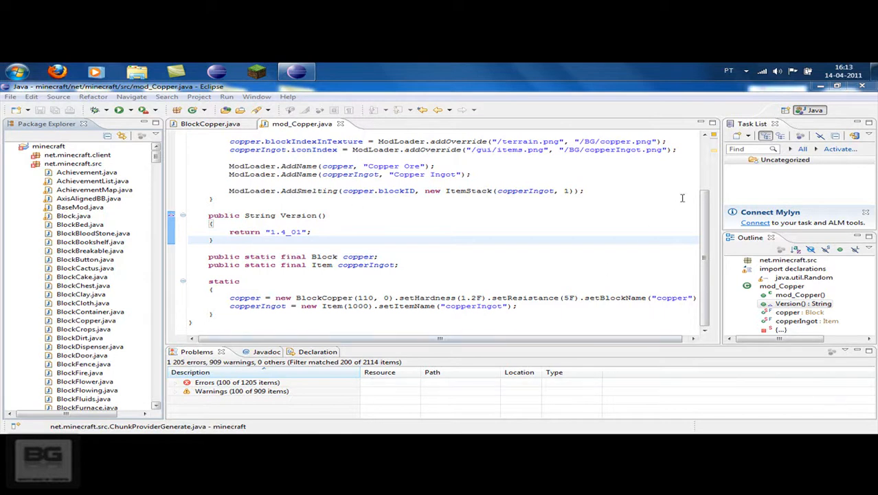
Declare an empty public void generateSurface() method below Version() in mod_Copper
{"action": "left_click", "coordinate": [215, 239]}
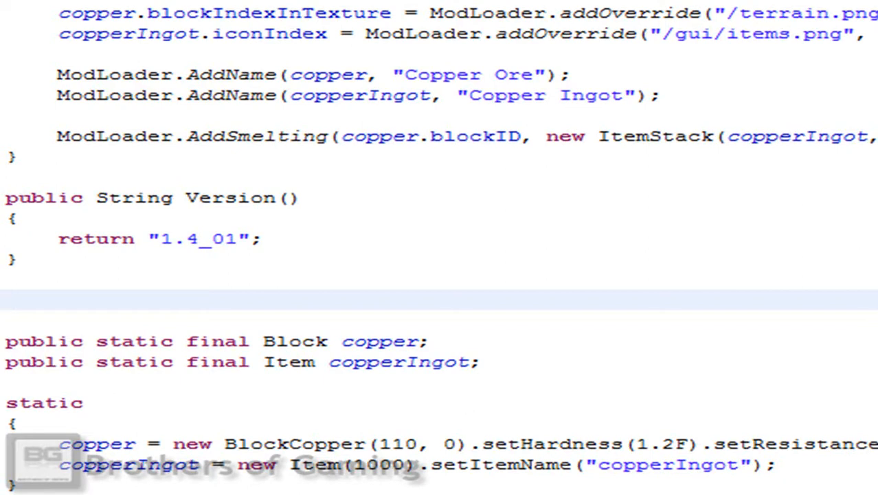
{"action": "type", "text": "public vo"}
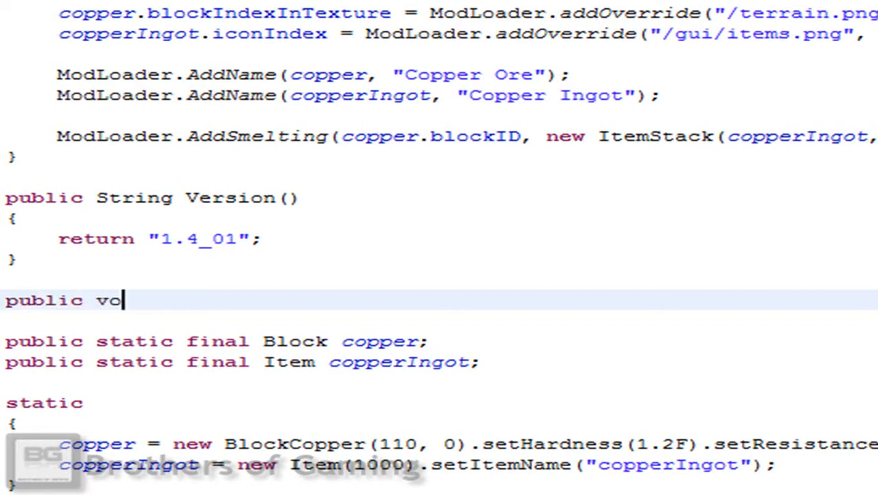
{"action": "type", "text": "id"}
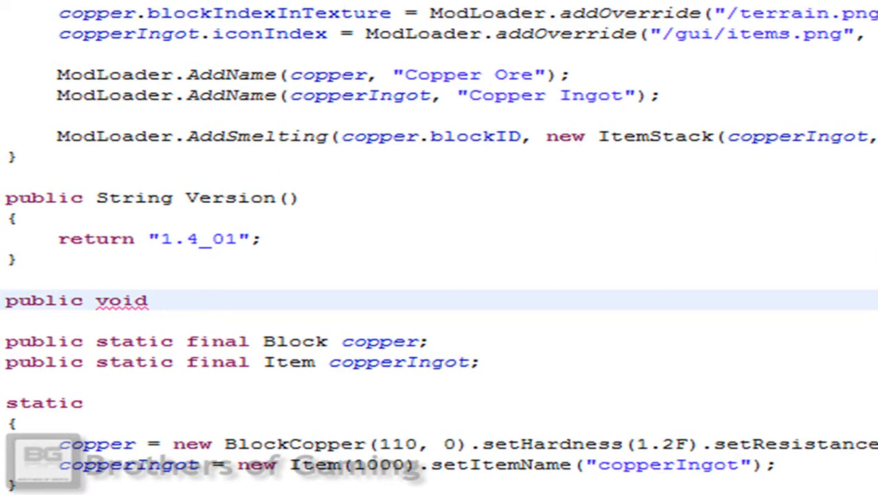
{"action": "type", "text": "gen"}
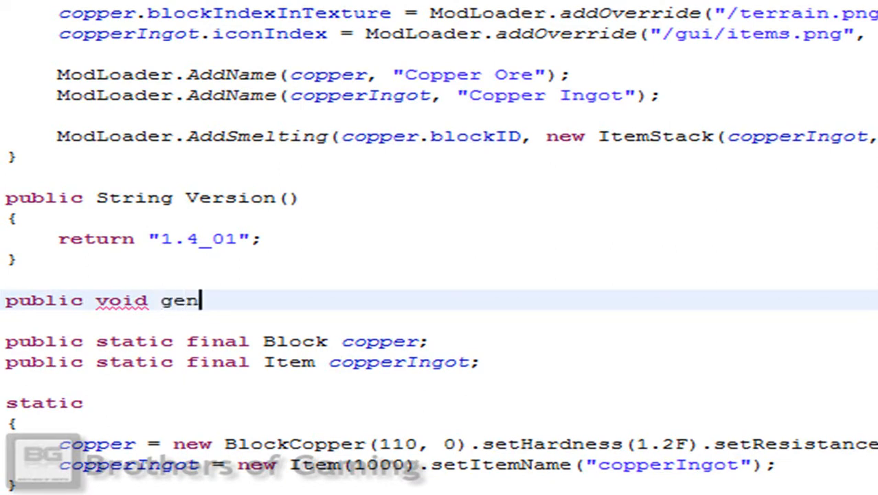
{"action": "type", "text": "erate"}
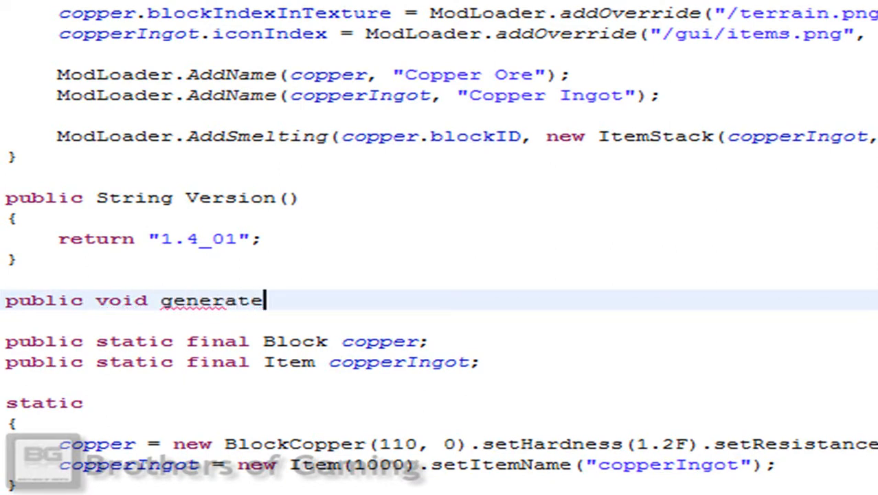
{"action": "type", "text": "Sura"}
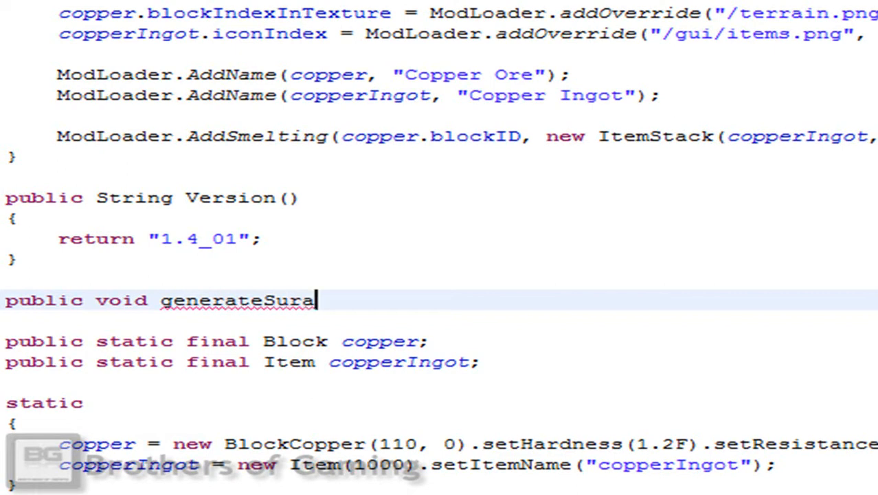
{"action": "type", "text": "face()"}
{"action": "type", "text": "{"}
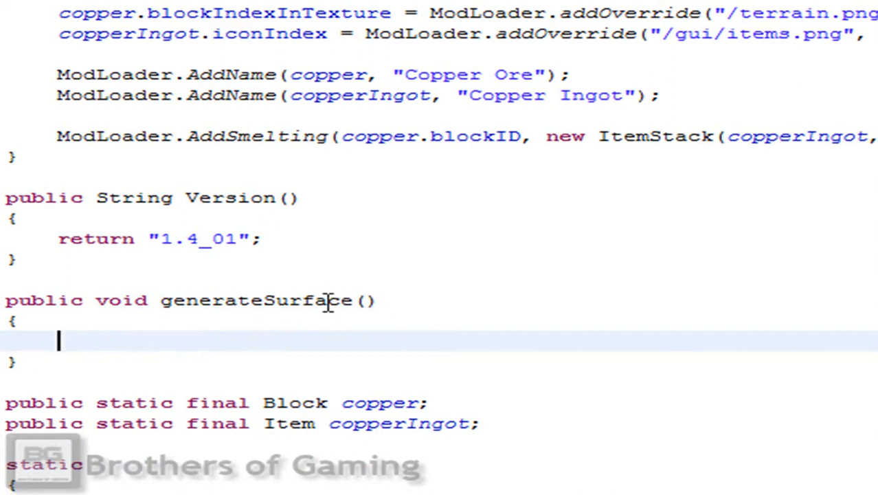
Give generateSurface the parameters World world, Random random, int i, int j, importing java.util.Random
{"action": "left_click", "coordinate": [374, 299]}
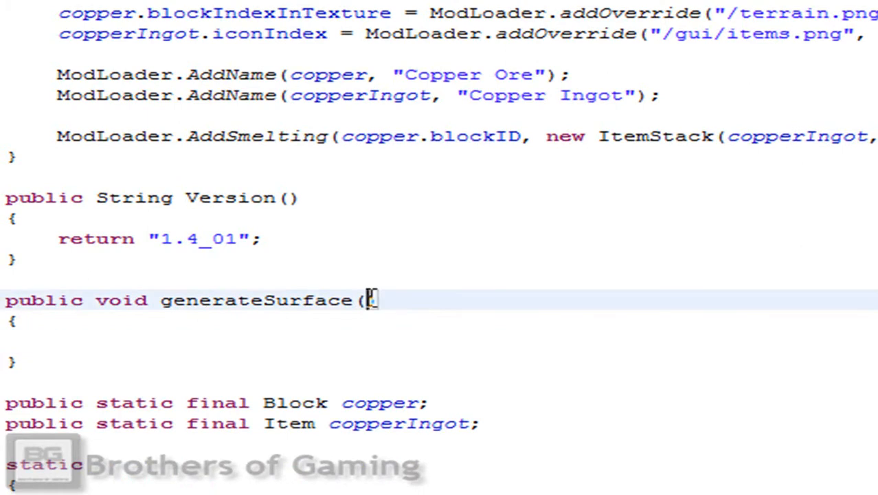
{"action": "type", "text": "Worl"}
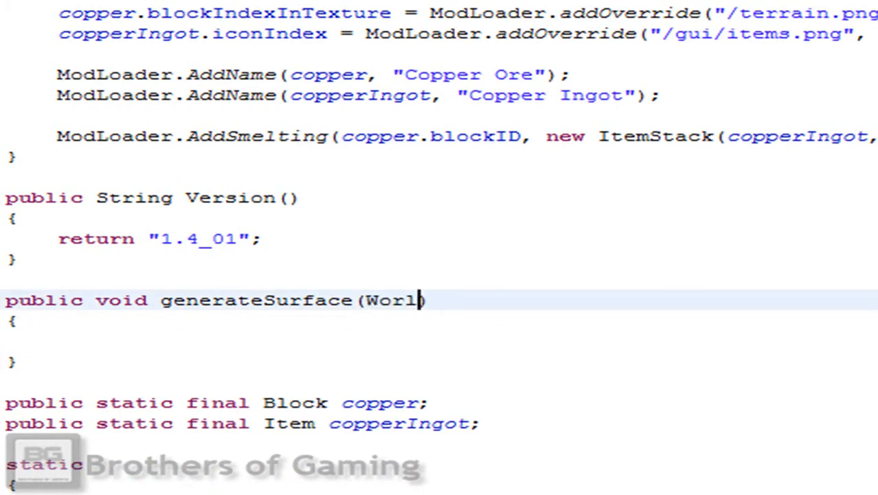
{"action": "type", "text": "d world,"}
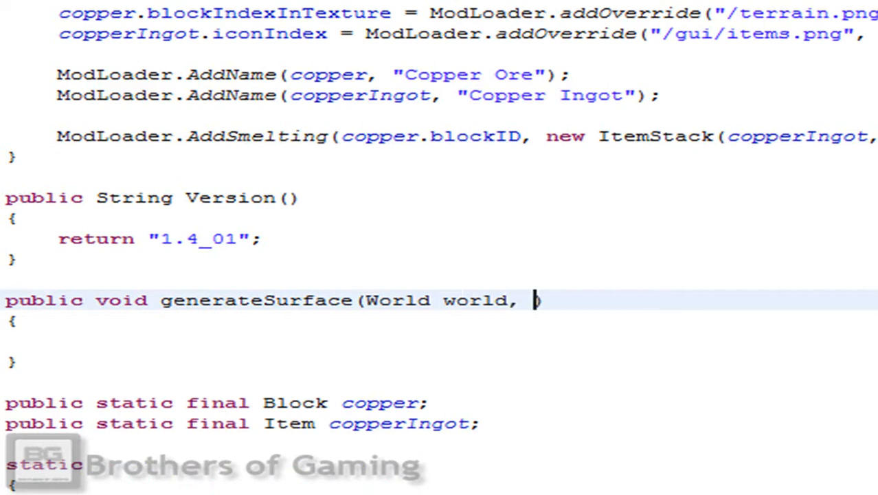
{"action": "type", "text": "Random random"}
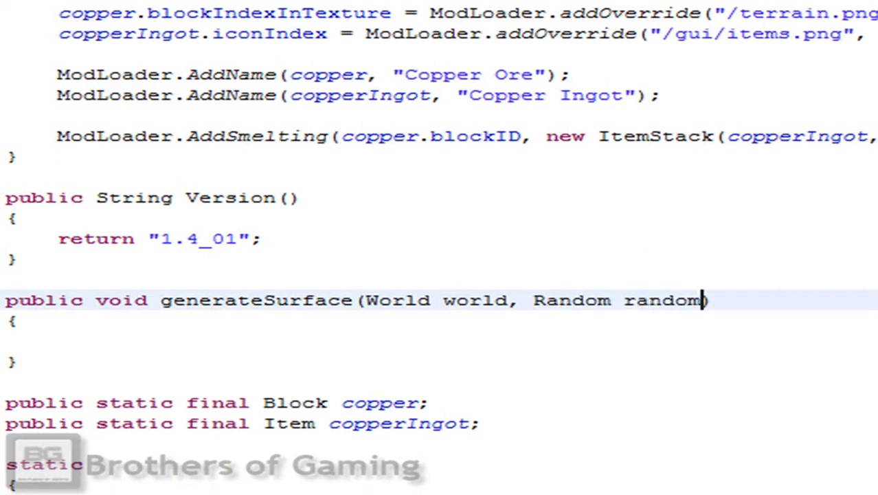
{"action": "type", "text": ", int i, int j"}
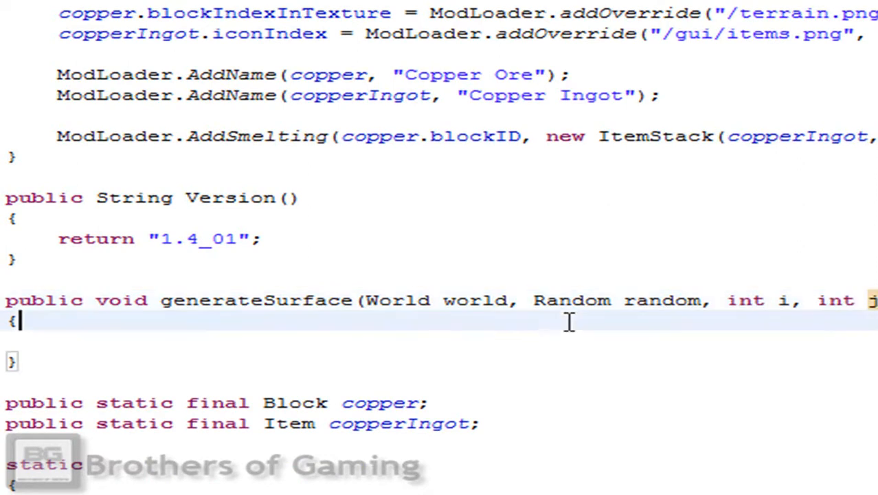
{"action": "double_click", "coordinate": [621, 300]}
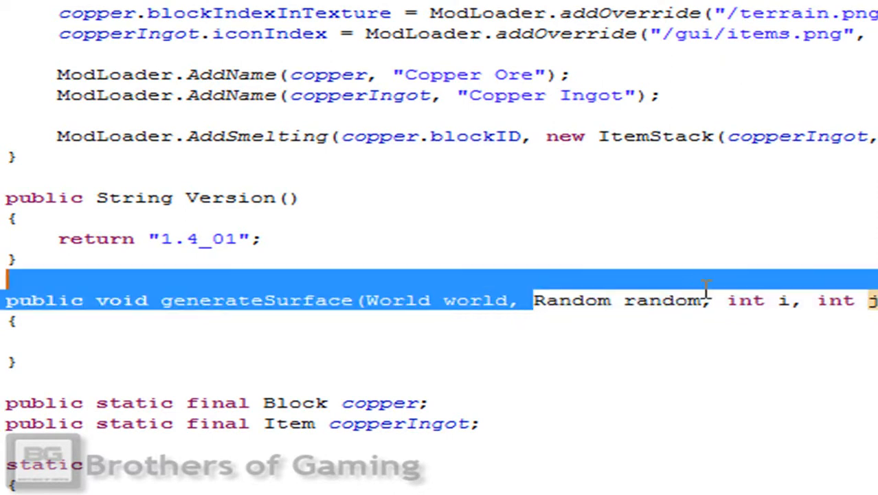
{"action": "scroll", "scroll_direction": "up", "scroll_amount": 3}
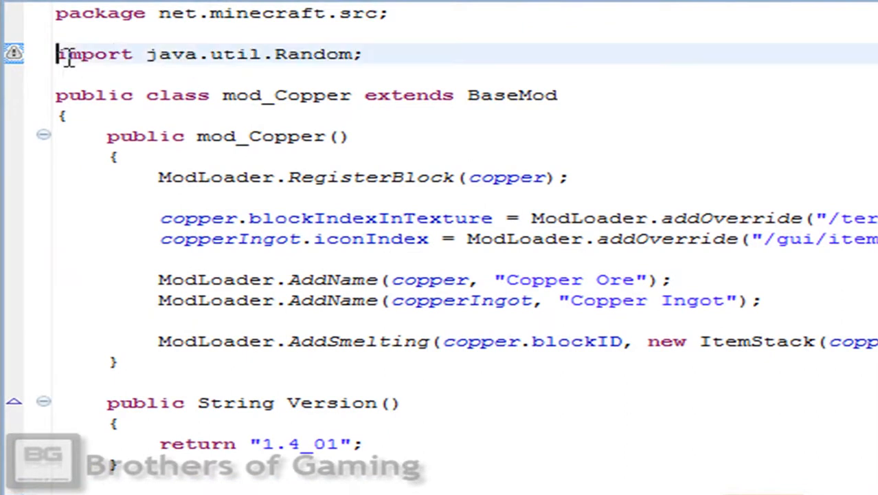
{"action": "left_click_drag", "start_coordinate": [57, 55], "coordinate": [209, 55]}
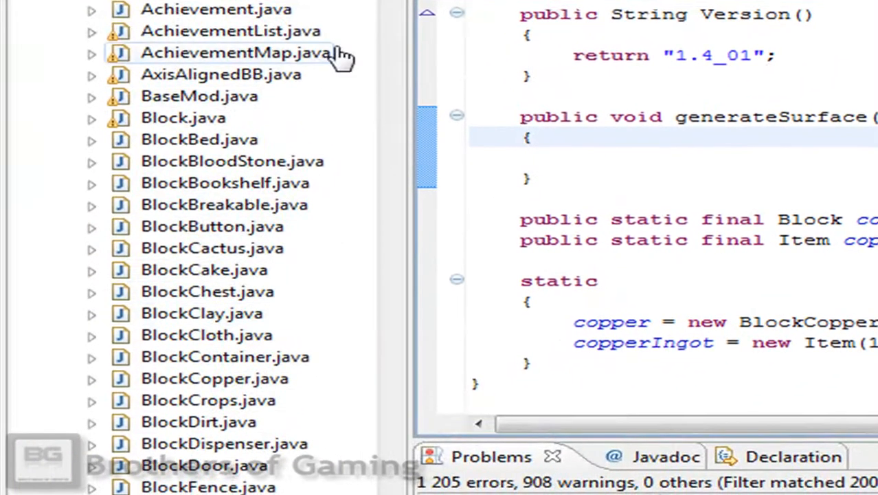
Locate ChunkProviderGenerate.java in the Package Explorer and bring up its context menu
{"action": "scroll", "scroll_direction": "down", "scroll_amount": 3}
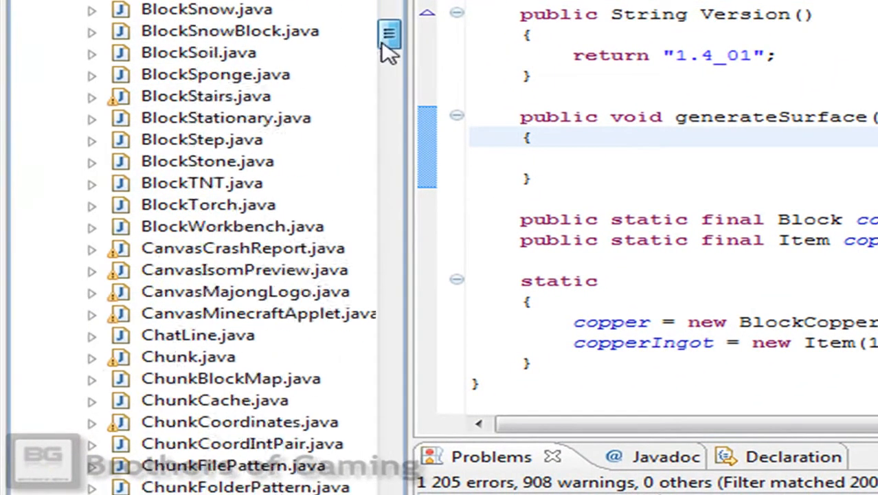
{"action": "scroll", "scroll_direction": "down", "scroll_amount": 3}
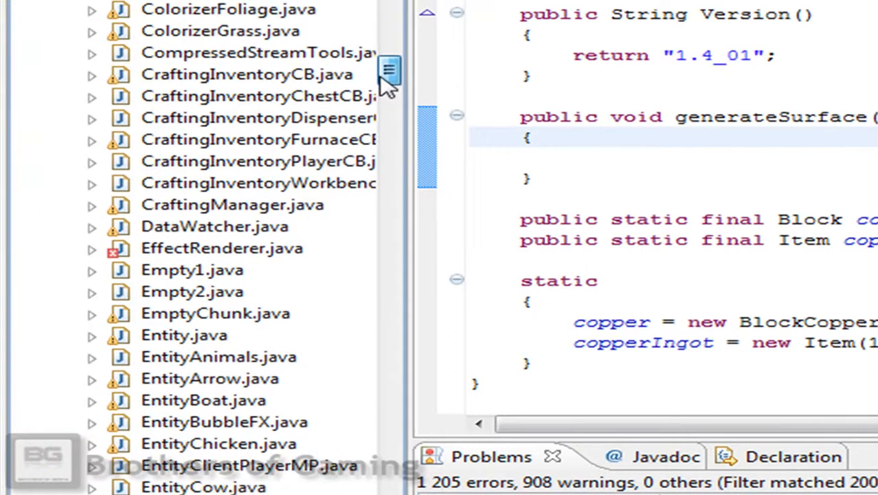
{"action": "scroll", "scroll_direction": "up", "scroll_amount": 3}
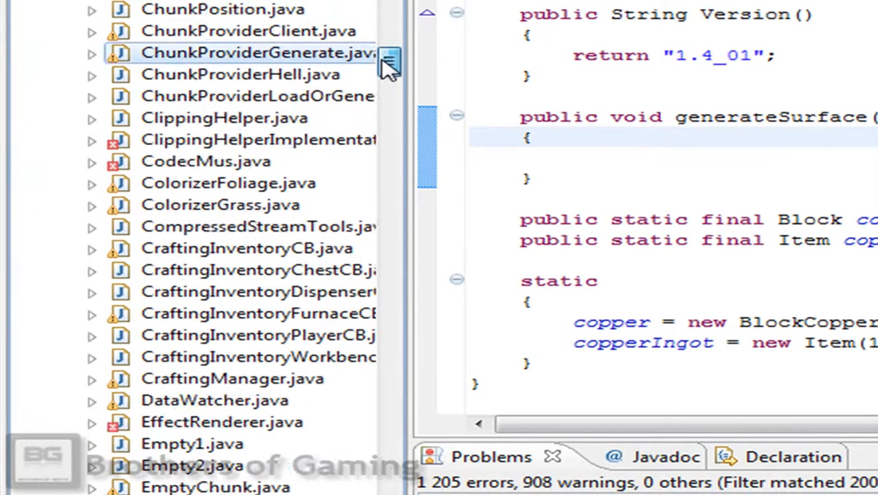
{"action": "scroll", "scroll_direction": "up", "scroll_amount": 3}
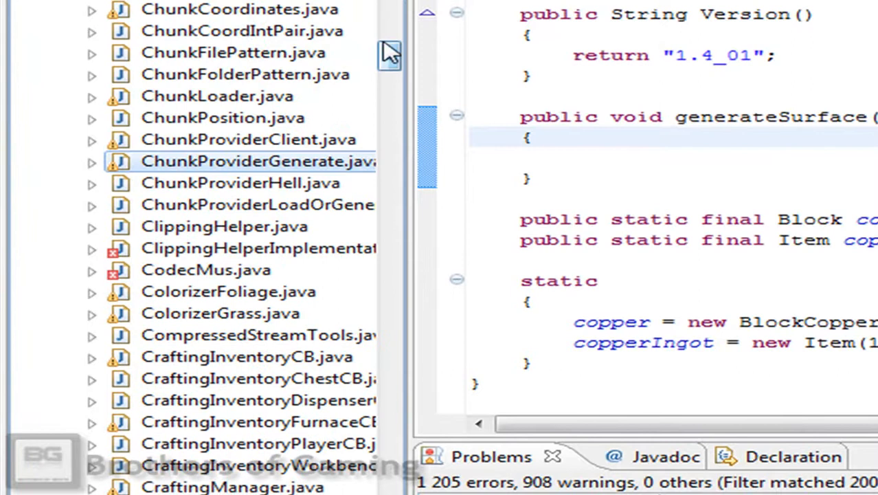
{"action": "scroll", "scroll_direction": "down", "scroll_amount": 3}
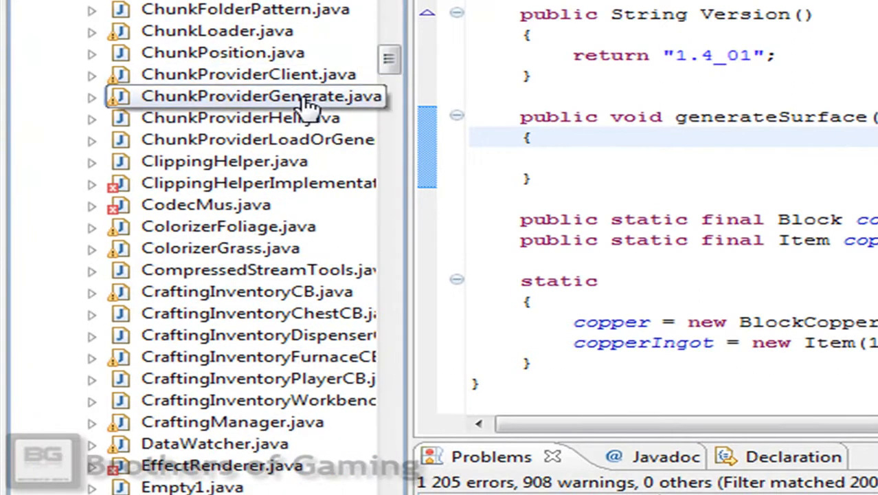
{"action": "right_click", "coordinate": [261, 96]}
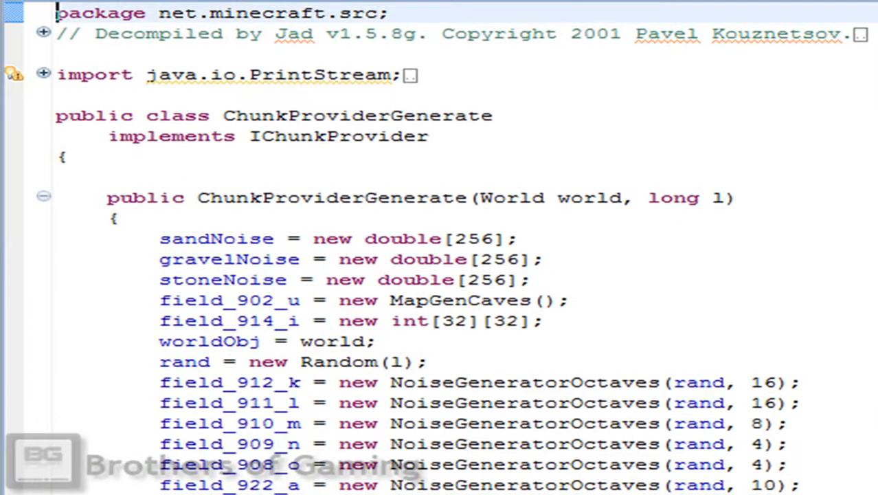
Find the oreCoal for-loop in the populate method and select the whole loop to copy it
{"action": "scroll", "scroll_direction": "down", "scroll_amount": 3}
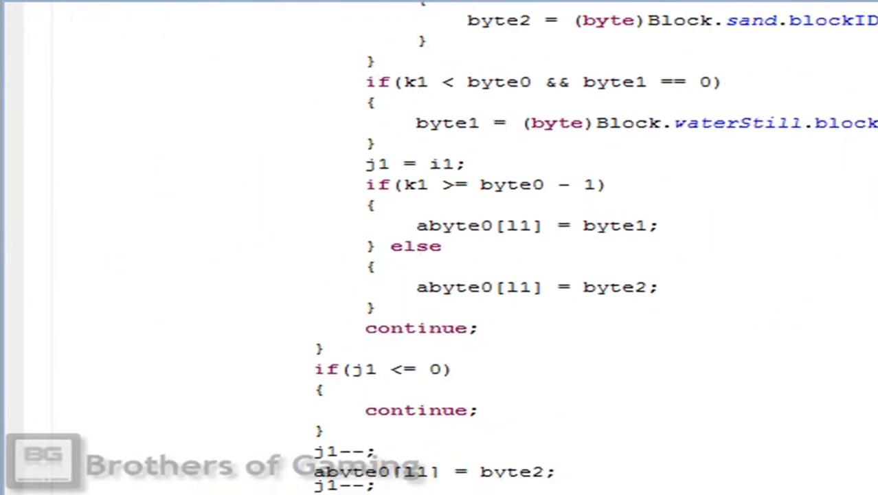
{"action": "scroll", "scroll_direction": "down", "scroll_amount": 3}
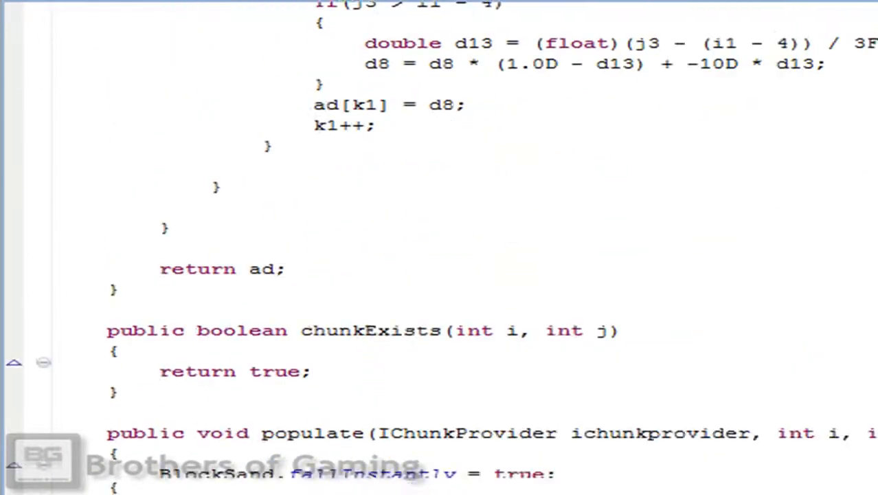
{"action": "scroll", "scroll_direction": "down", "scroll_amount": 3}
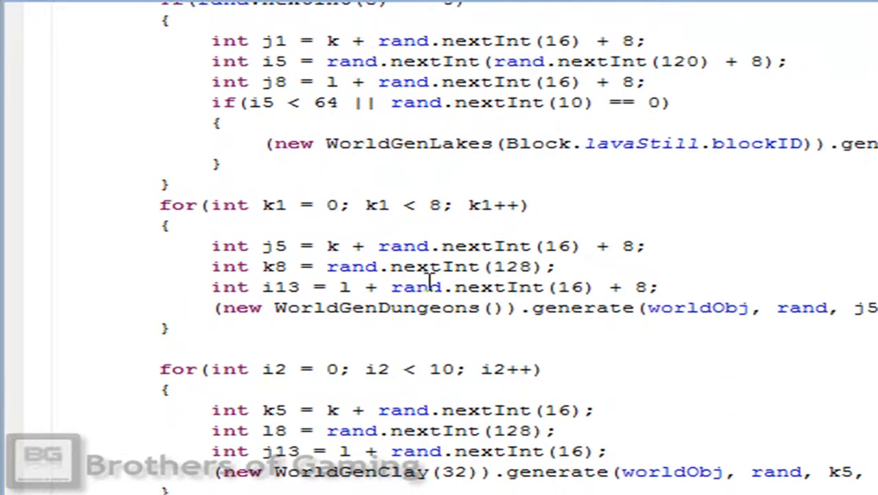
{"action": "scroll", "scroll_direction": "down", "scroll_amount": 3}
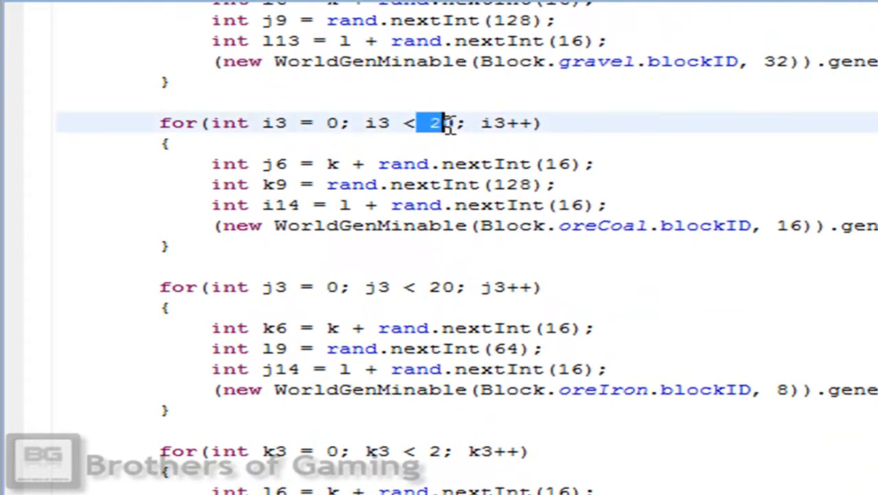
{"action": "scroll", "scroll_direction": "down", "scroll_amount": 3}
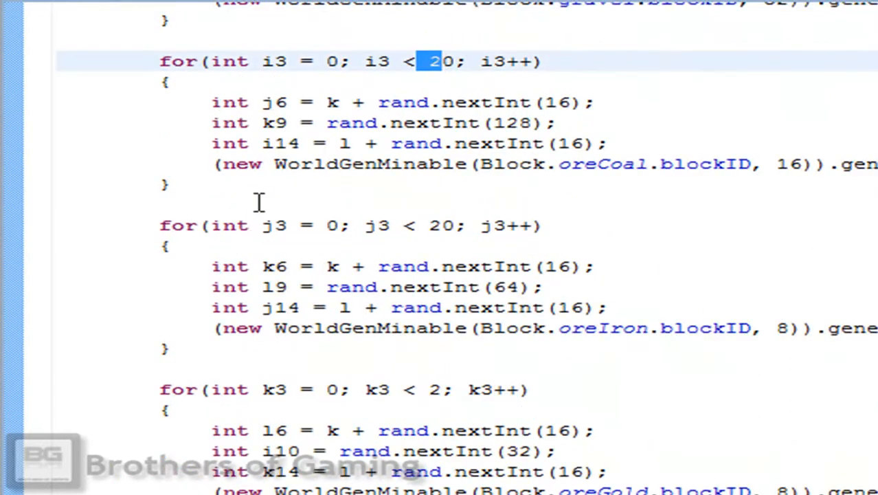
{"action": "mouse_move", "coordinate": [550, 163]}
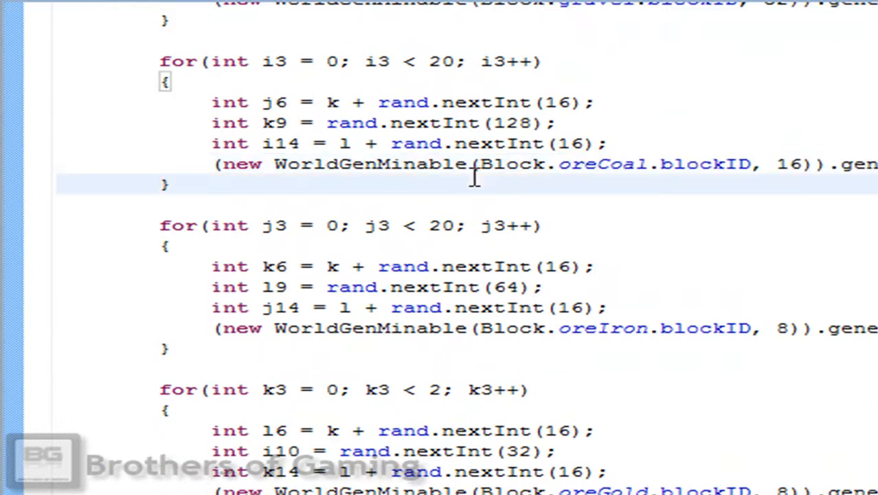
{"action": "left_click_drag", "start_coordinate": [484, 165], "coordinate": [657, 165]}
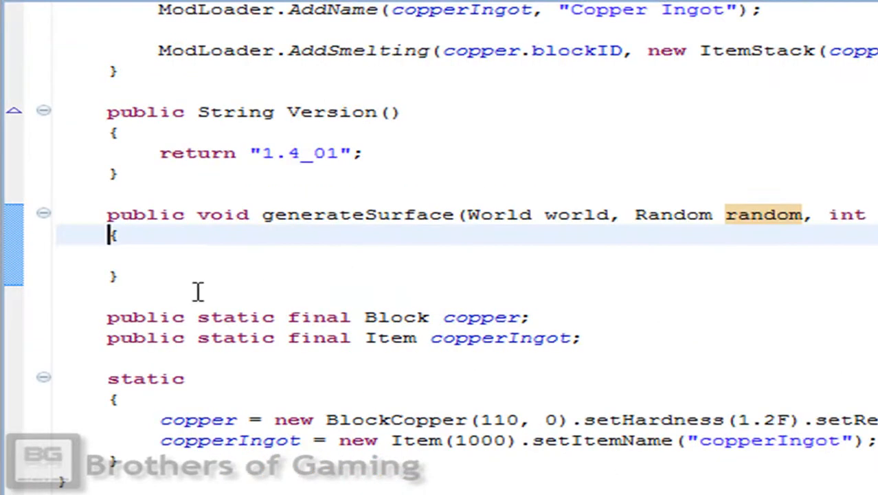
Paste the 20-iteration coal ore loop into generateSurface and rename the parameters to worldObj, rand, k, l
{"action": "type", "text": "for(int i3 = 0; i3 < 20; i3++)"}
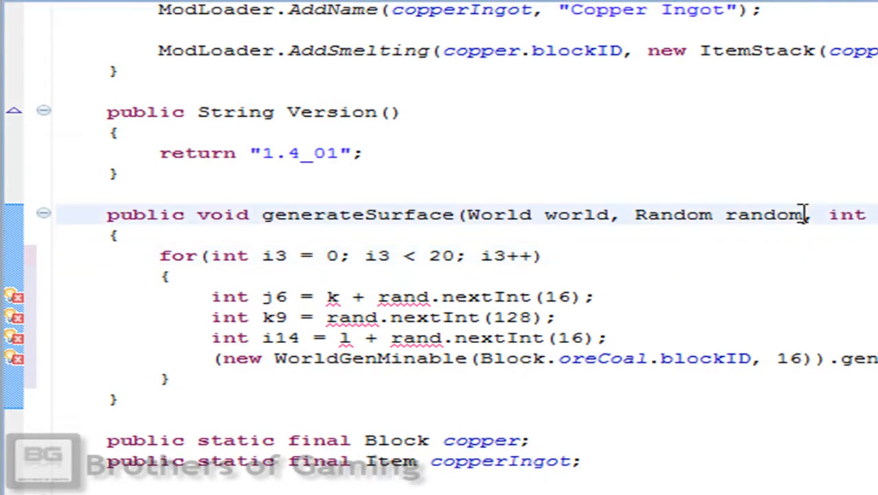
{"action": "double_click", "coordinate": [764, 214]}
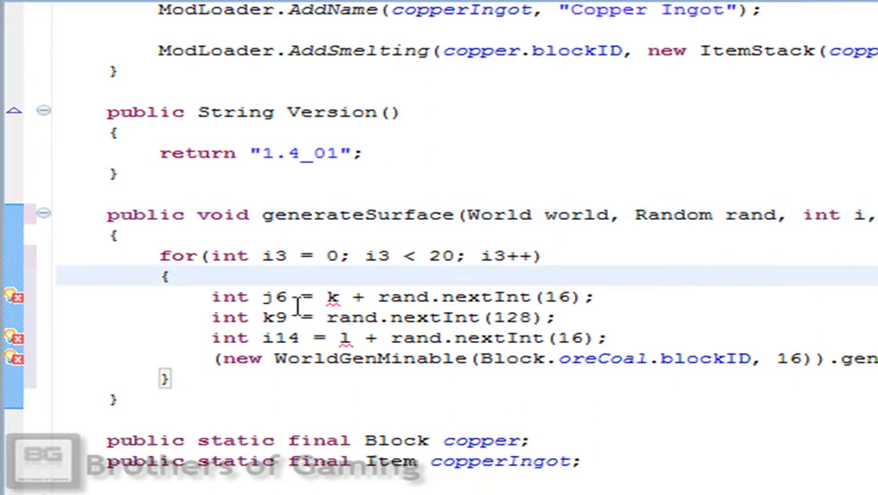
{"action": "left_click", "coordinate": [172, 275]}
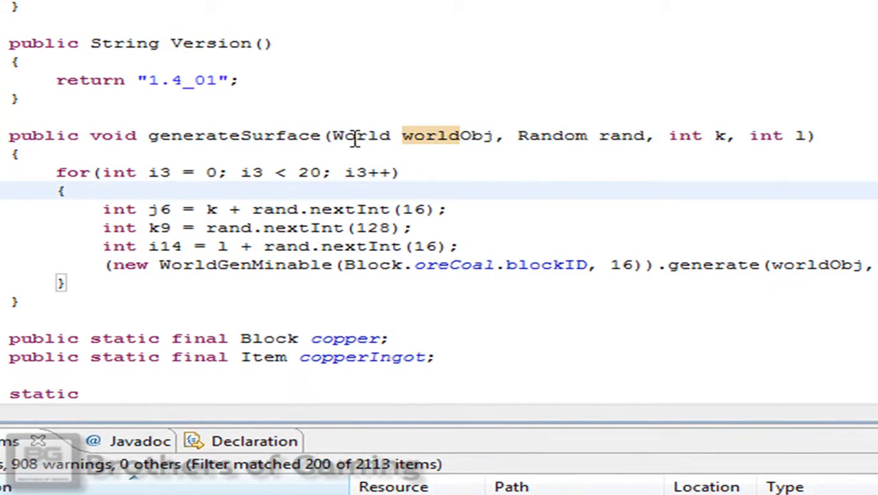
{"action": "double_click", "coordinate": [430, 136]}
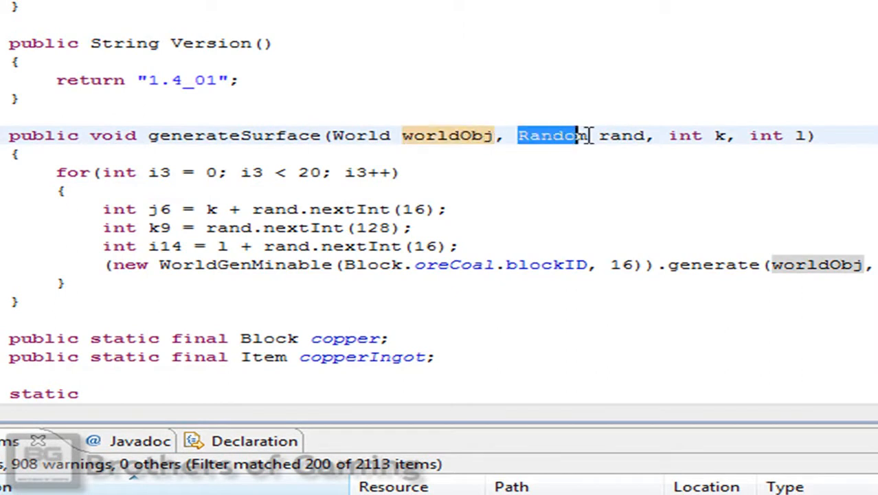
{"action": "double_click", "coordinate": [621, 136]}
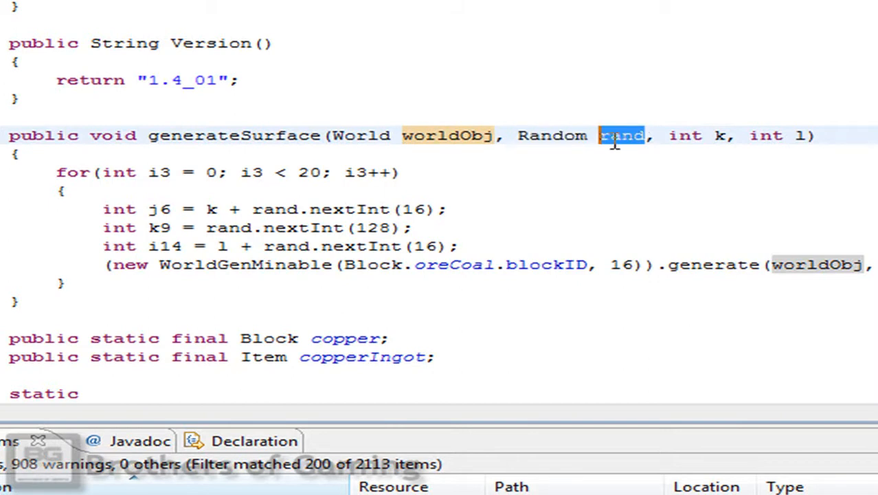
{"action": "double_click", "coordinate": [685, 136]}
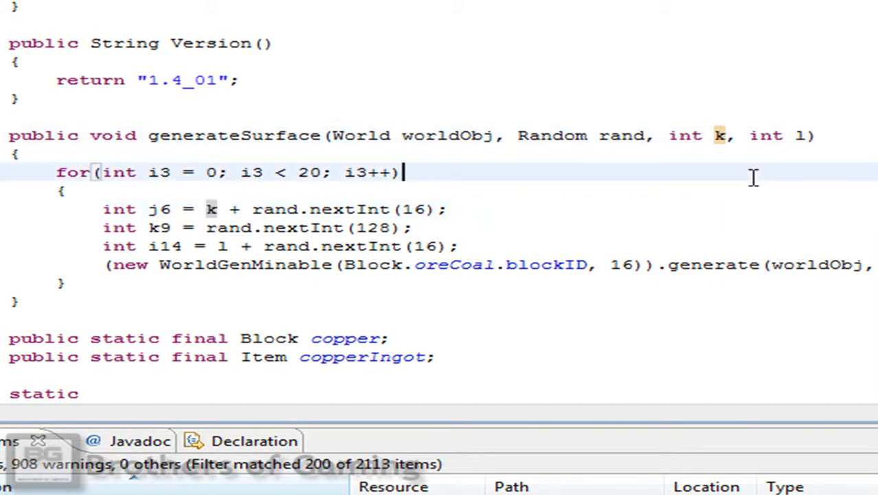
{"action": "left_click_drag", "start_coordinate": [335, 136], "coordinate": [814, 137]}
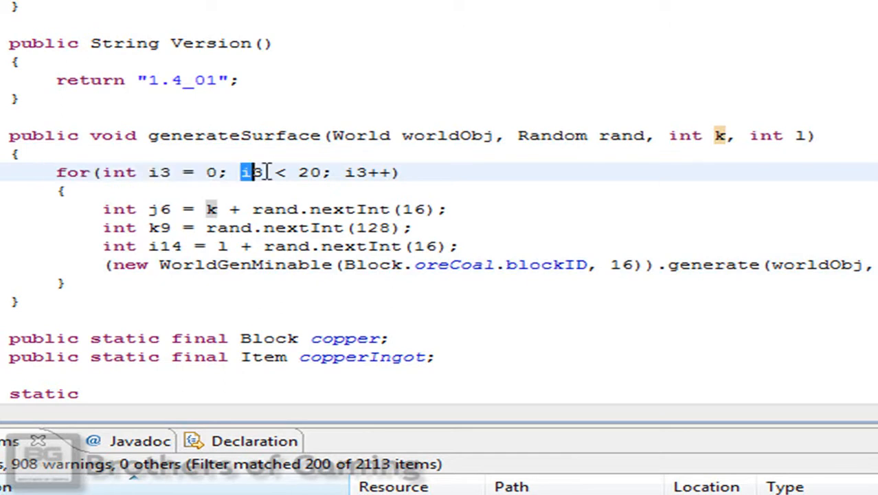
{"action": "left_click_drag", "start_coordinate": [250, 171], "coordinate": [297, 172]}
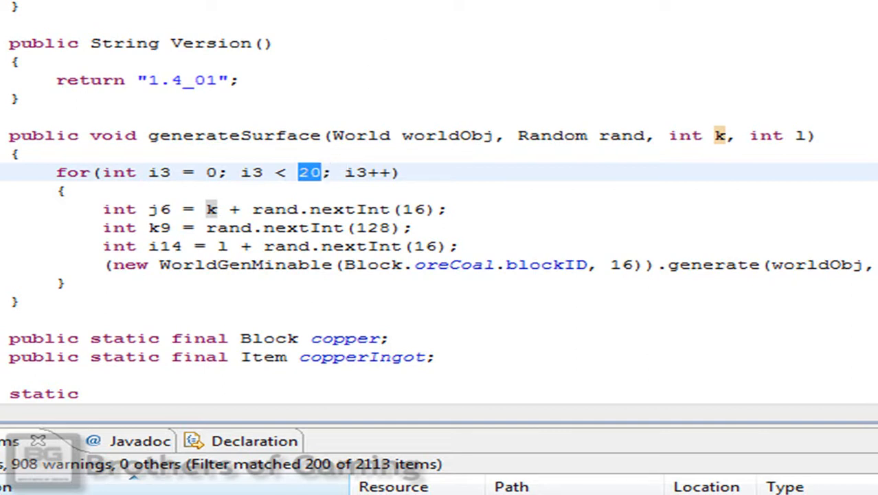
Compare with the diamond loop's count of 1, then change the copper loop's count from 20 to 15
{"action": "scroll", "scroll_direction": "down", "scroll_amount": 3}
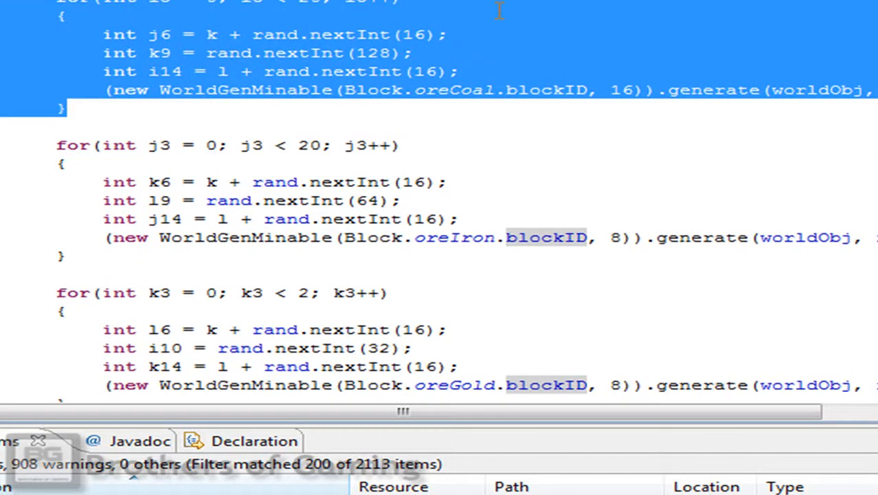
{"action": "scroll", "scroll_direction": "down", "scroll_amount": 3}
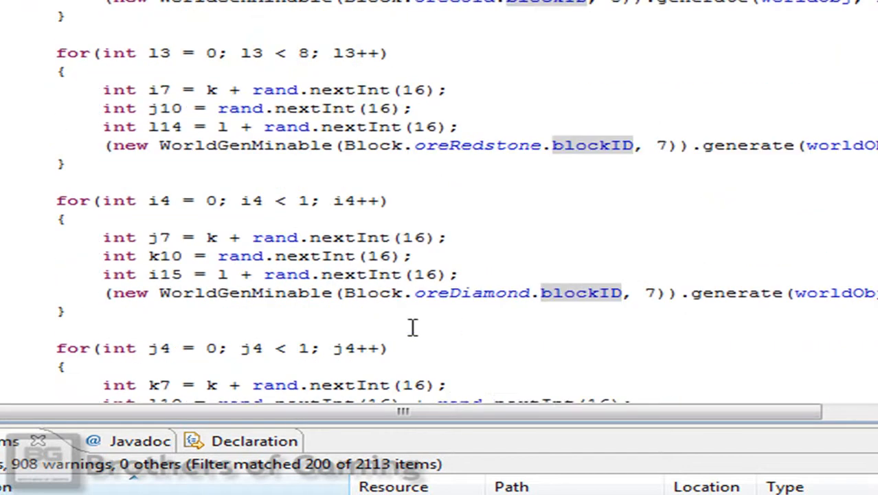
{"action": "double_click", "coordinate": [474, 293]}
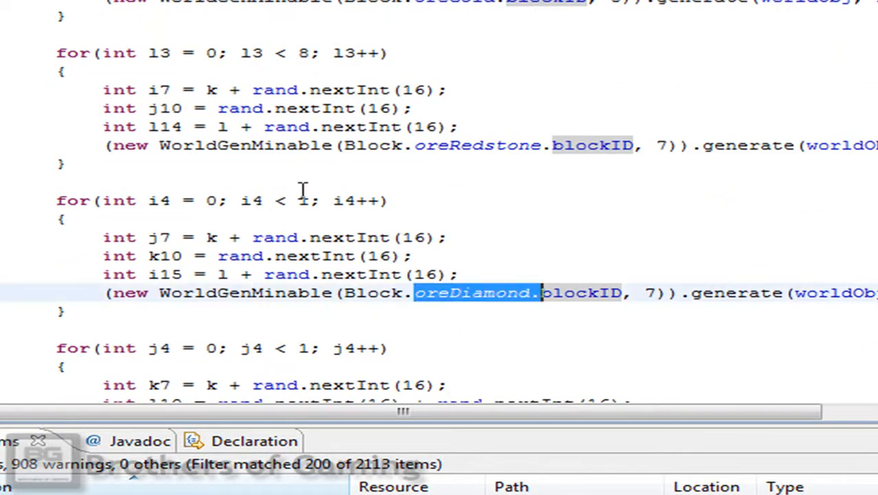
{"action": "left_click", "coordinate": [302, 201]}
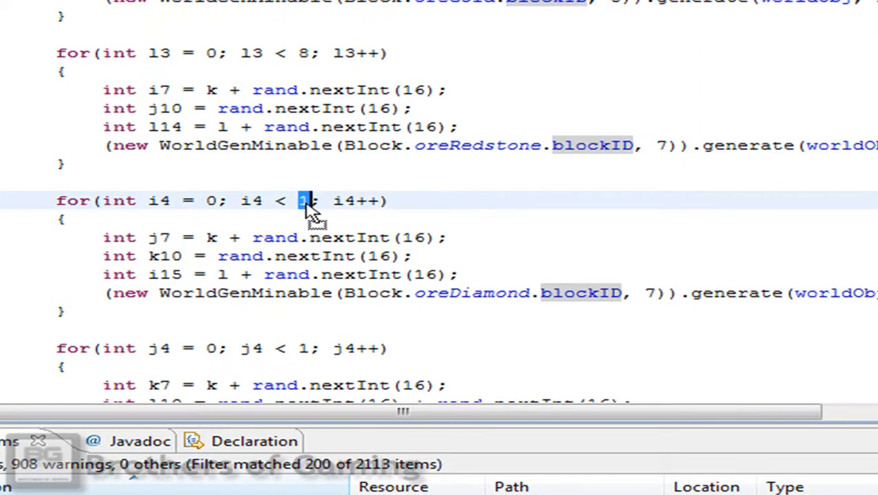
{"action": "mouse_move", "coordinate": [351, 177]}
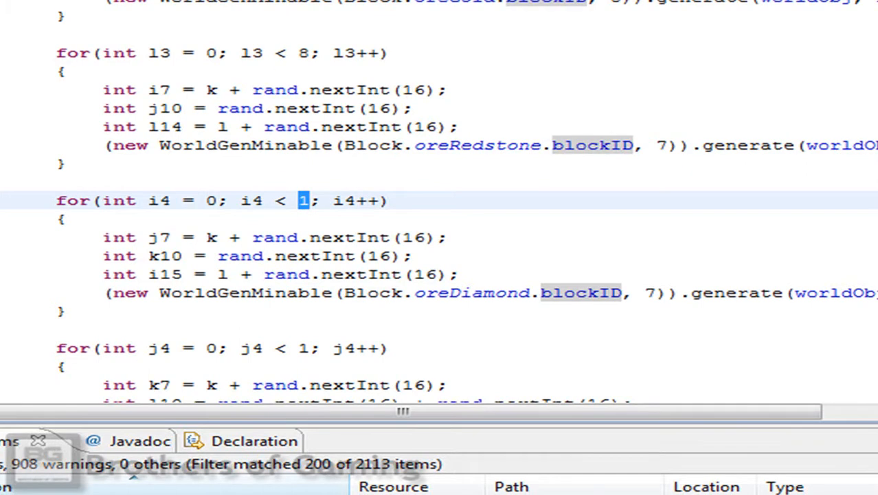
{"action": "scroll", "scroll_direction": "up", "scroll_amount": 3}
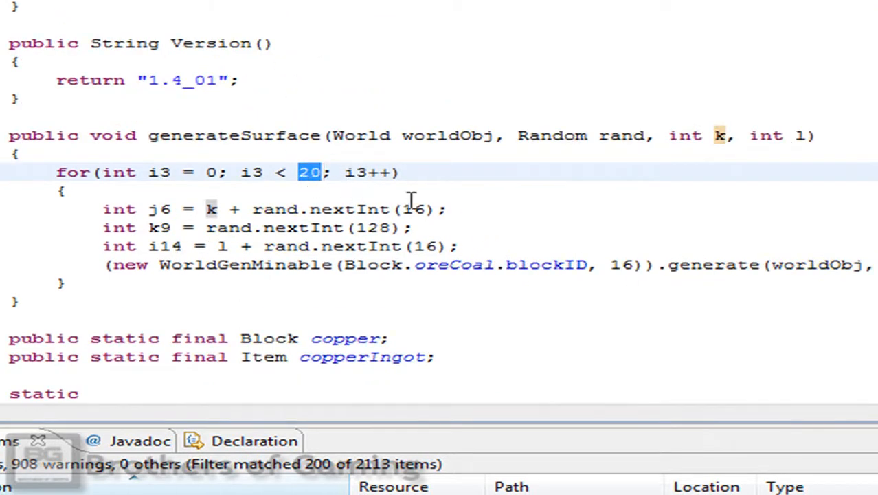
{"action": "mouse_move", "coordinate": [501, 223]}
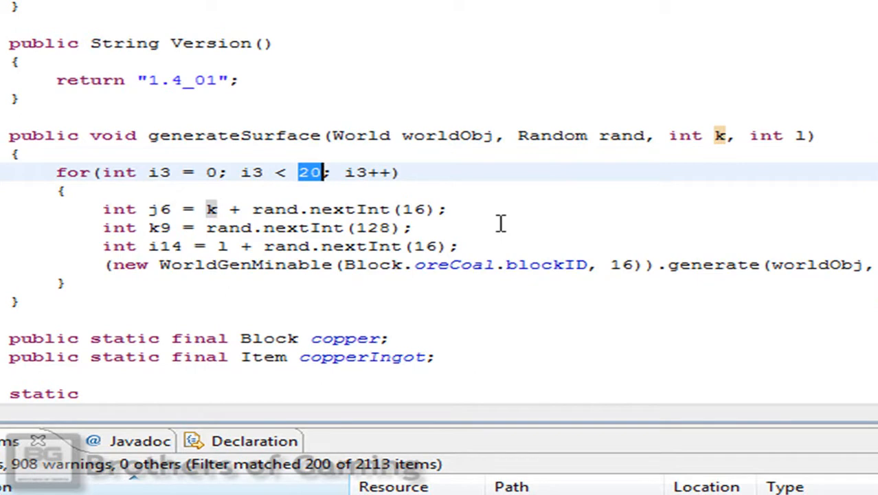
{"action": "type", "text": "15"}
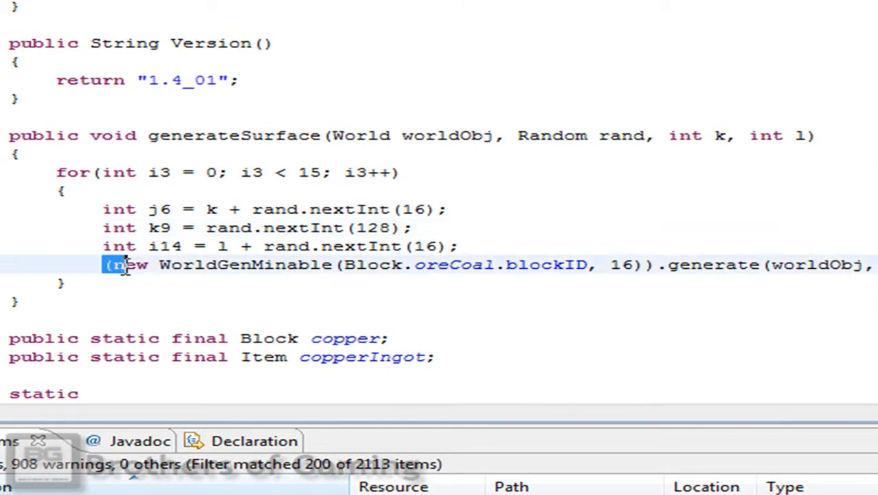
Replace Block.oreCoal.blockID in the WorldGenMinable call with copper.blockID via autocomplete
{"action": "left_click_drag", "start_coordinate": [121, 264], "coordinate": [258, 264]}
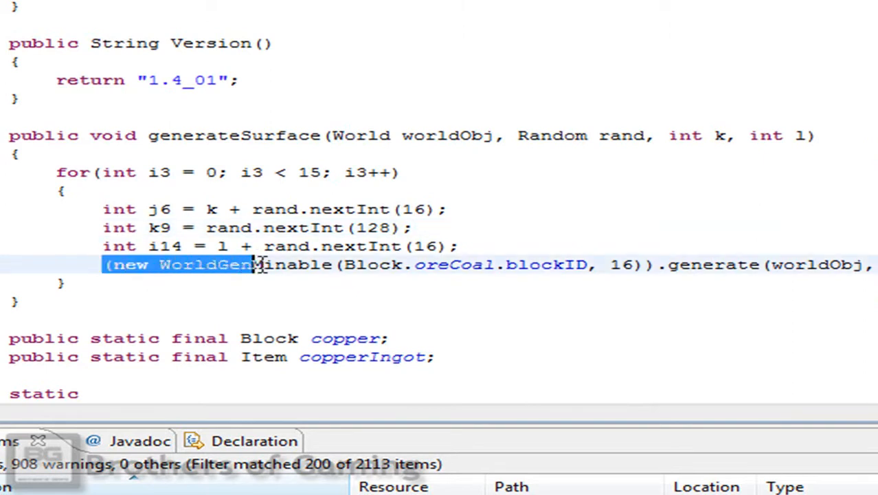
{"action": "double_click", "coordinate": [371, 264]}
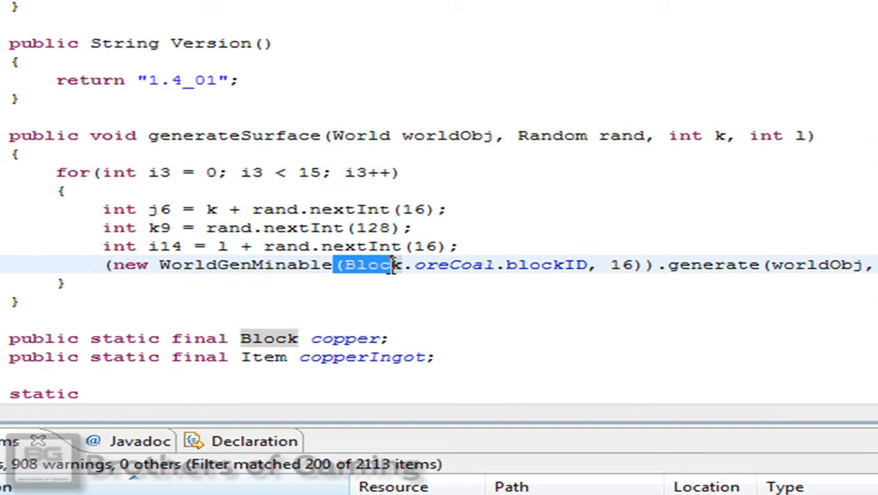
{"action": "left_click", "coordinate": [582, 264]}
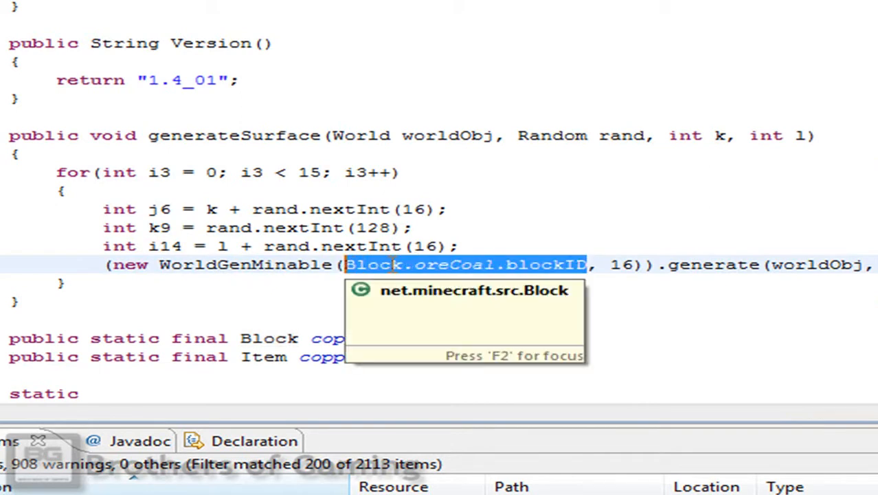
{"action": "type", "text": "coppe"}
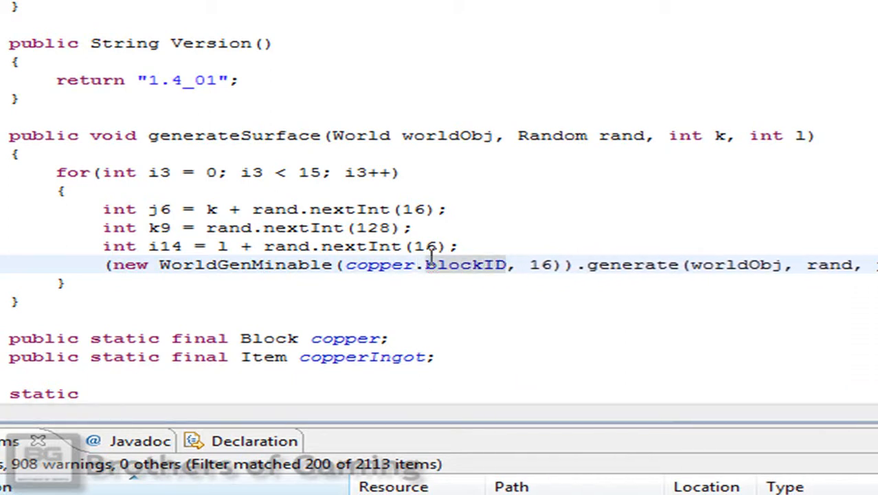
{"action": "left_click", "coordinate": [14, 301]}
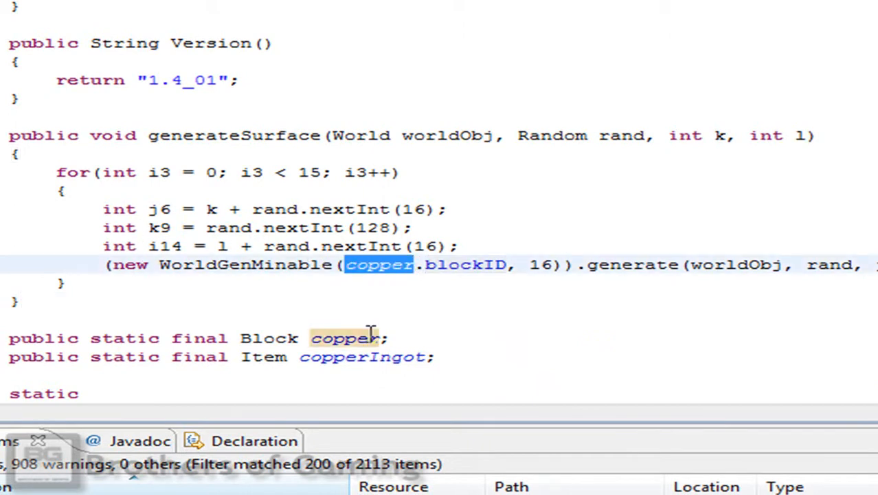
{"action": "double_click", "coordinate": [453, 264]}
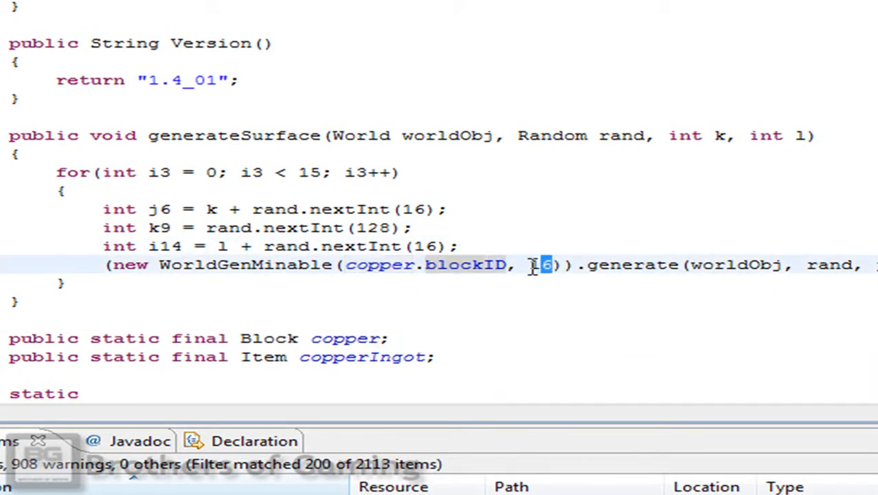
Compare other ore vein sizes, then change the copper WorldGenMinable vein size from 16 to 14
{"action": "scroll", "scroll_direction": "down", "scroll_amount": 3}
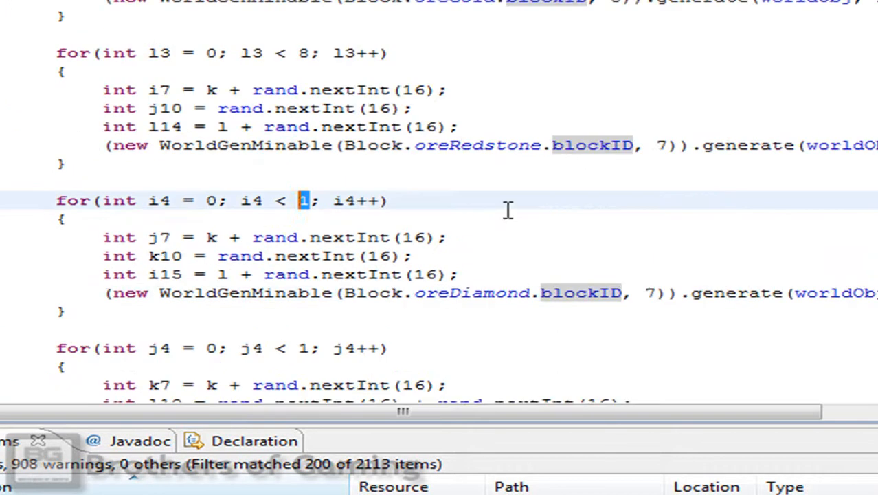
{"action": "scroll", "scroll_direction": "down", "scroll_amount": 3}
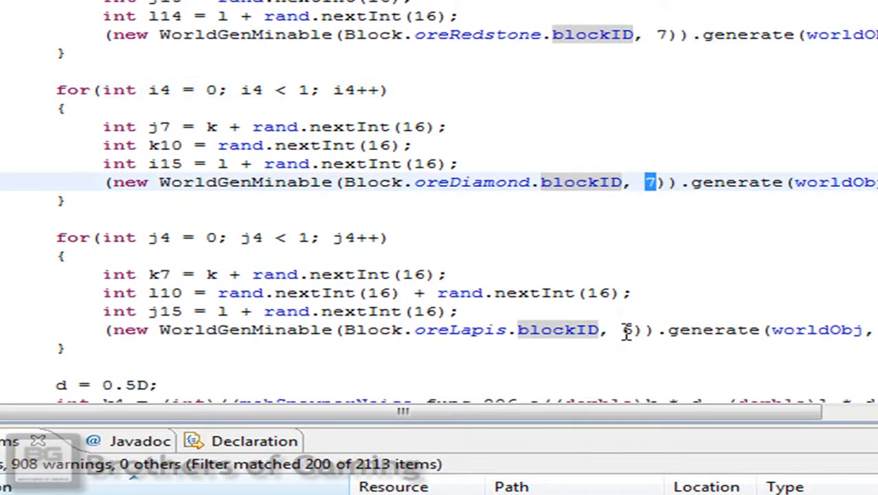
{"action": "scroll", "scroll_direction": "up", "scroll_amount": 3}
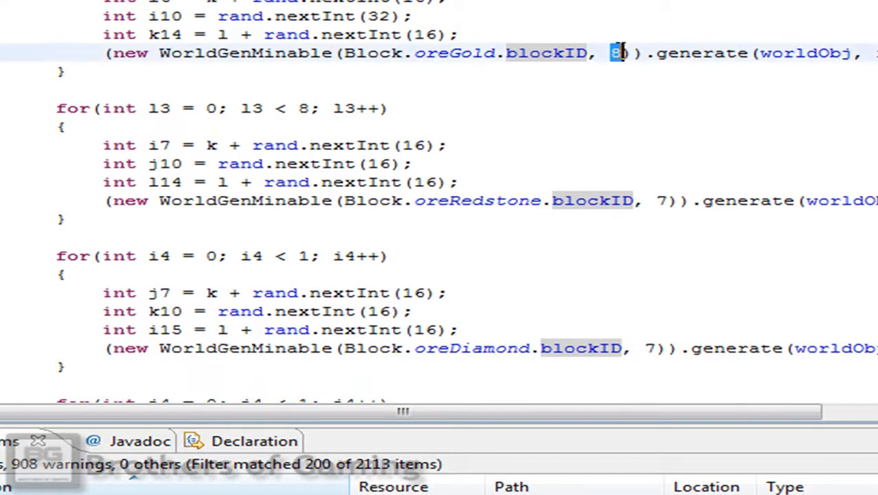
{"action": "scroll", "scroll_direction": "up", "scroll_amount": 3}
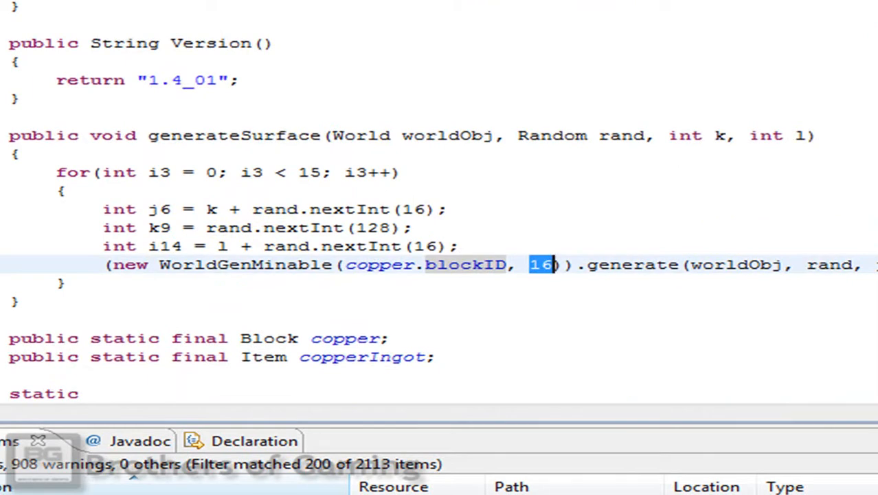
{"action": "mouse_move", "coordinate": [576, 66]}
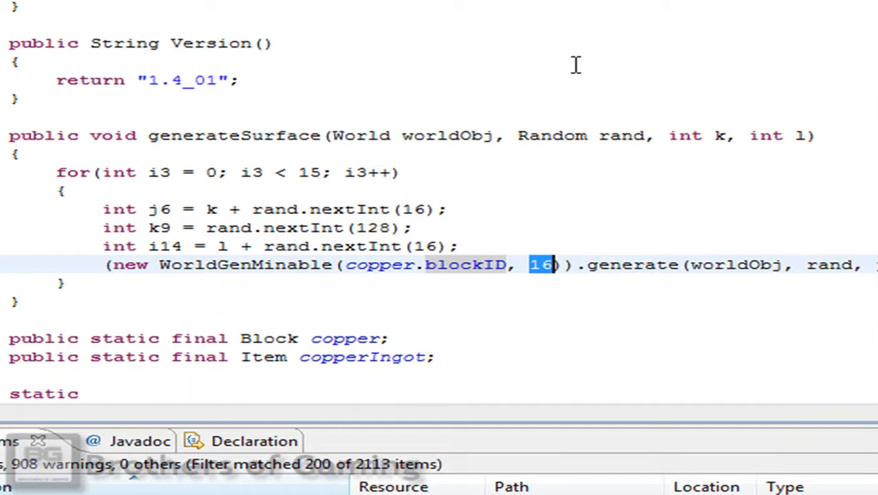
{"action": "mouse_move", "coordinate": [596, 82]}
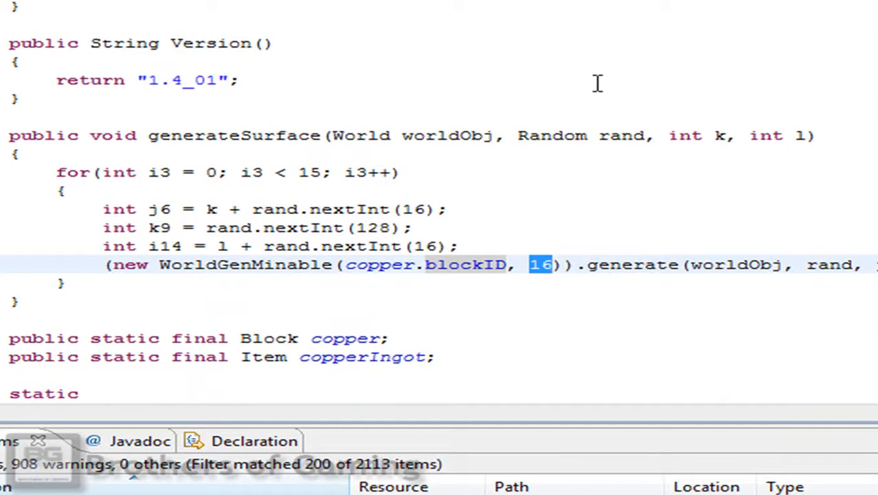
{"action": "mouse_move", "coordinate": [522, 8]}
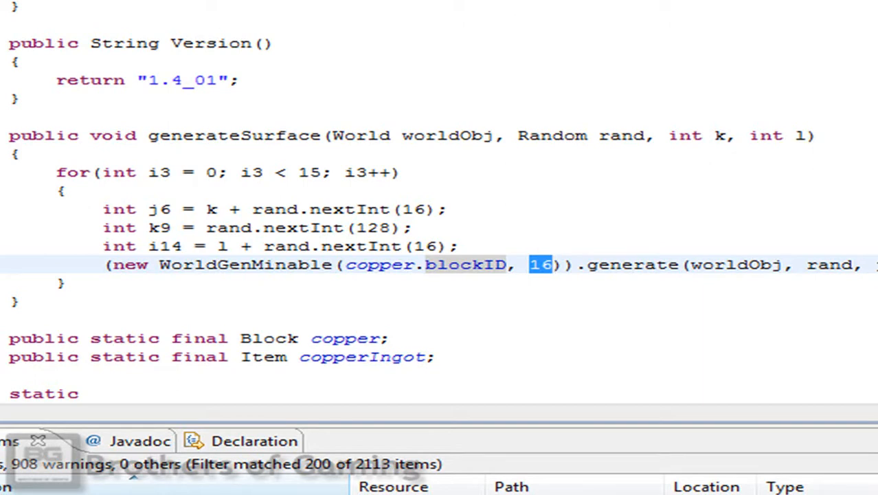
{"action": "mouse_move", "coordinate": [419, 30]}
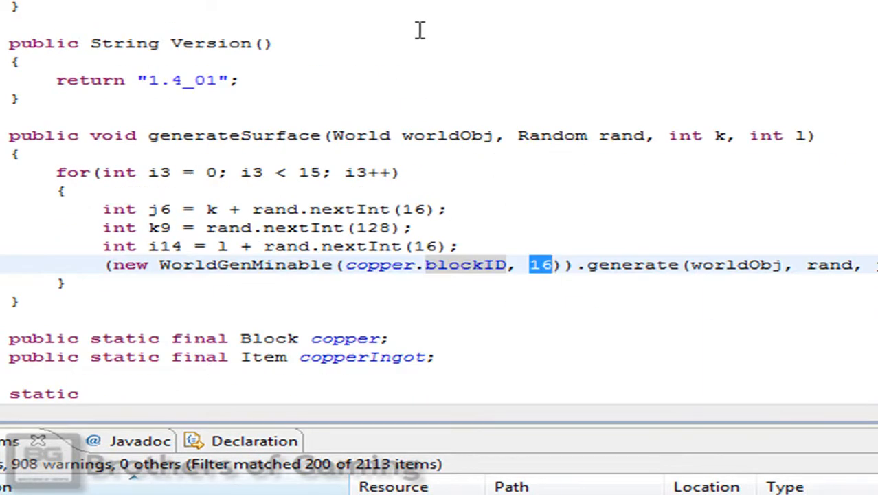
{"action": "mouse_move", "coordinate": [481, 72]}
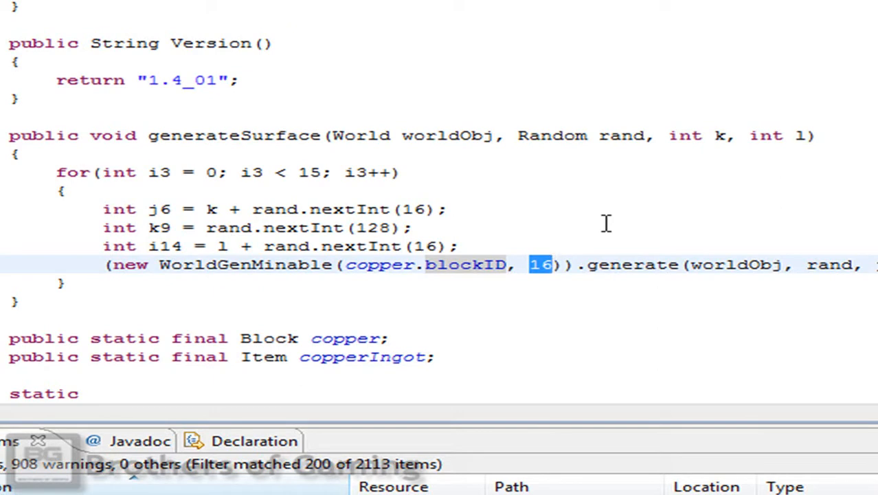
{"action": "type", "text": "14"}
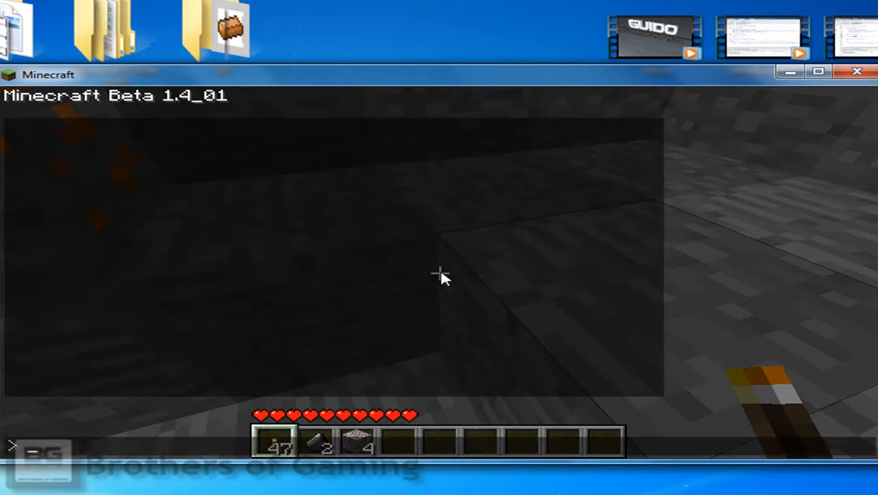
Enter '/id diamond pickaxe' in chat to get a pickaxe for mining into the stone
{"action": "type", "text": "/id"}
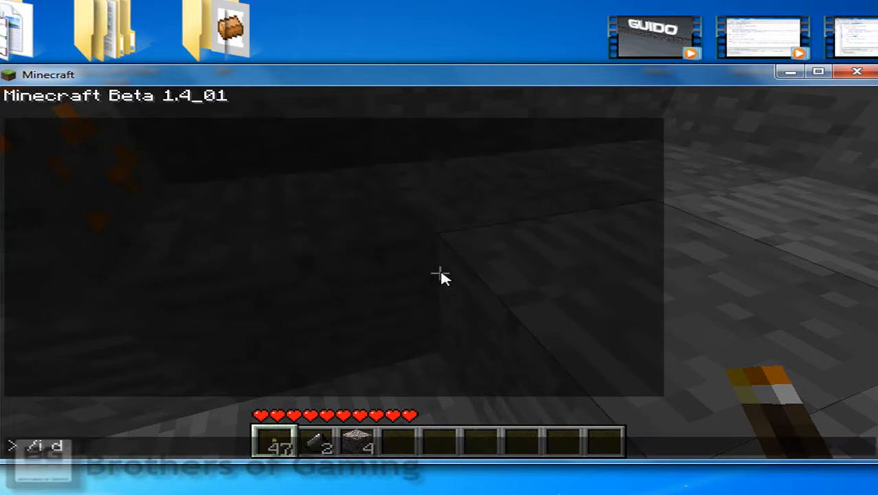
{"action": "type", "text": "diamond pickaxe"}
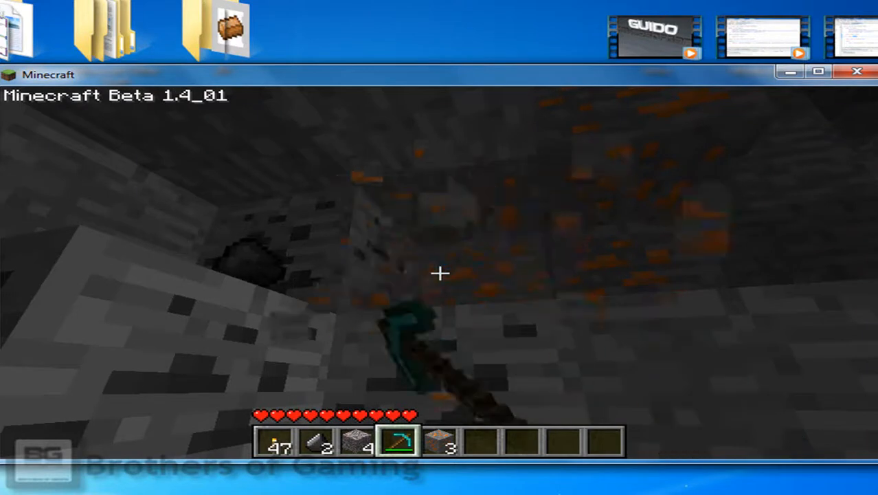
{"action": "mouse_move", "coordinate": [440, 275]}
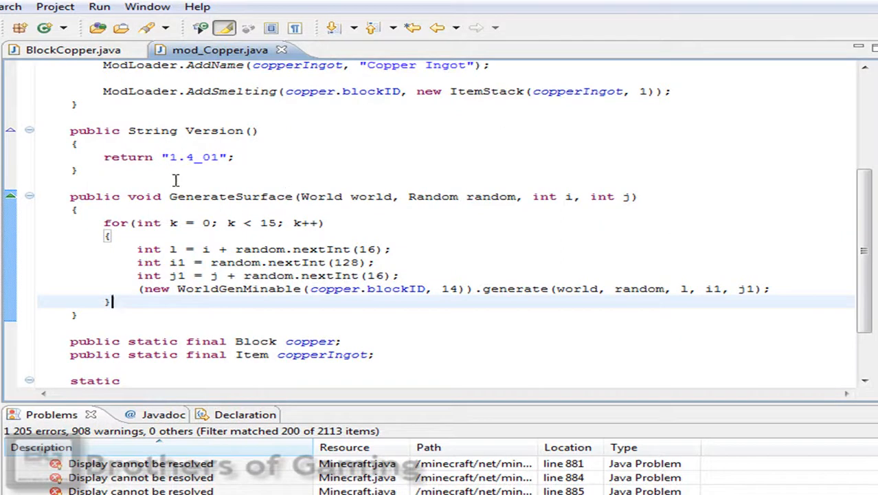
Place the caret at GenerateSurface in mod_Copper.java to review the finished copper vein code
{"action": "left_click", "coordinate": [176, 197]}
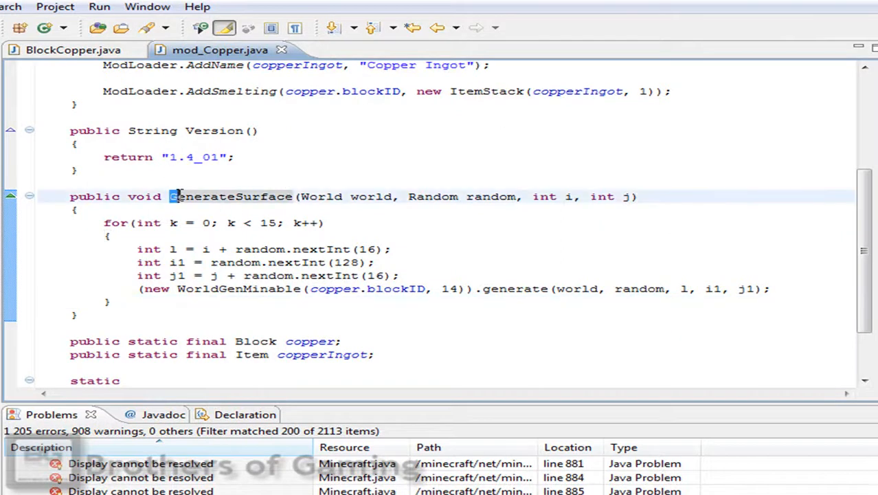
{"action": "left_click", "coordinate": [173, 196]}
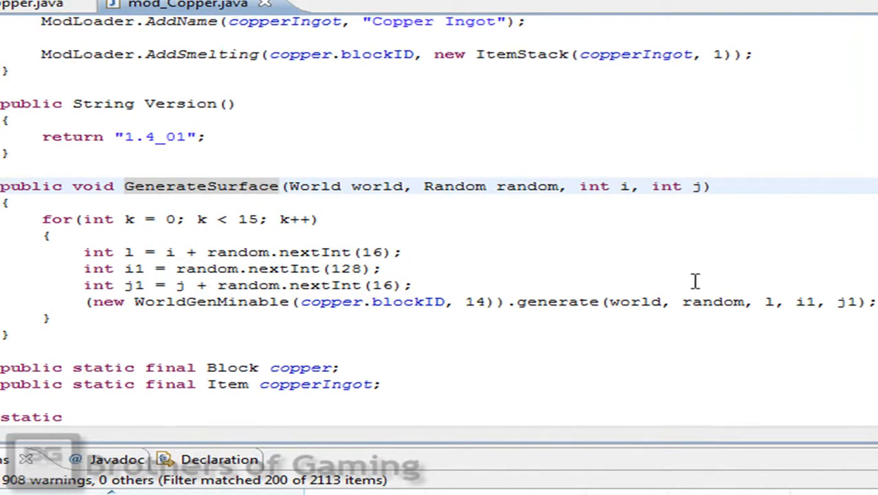
{"action": "mouse_move", "coordinate": [715, 300]}
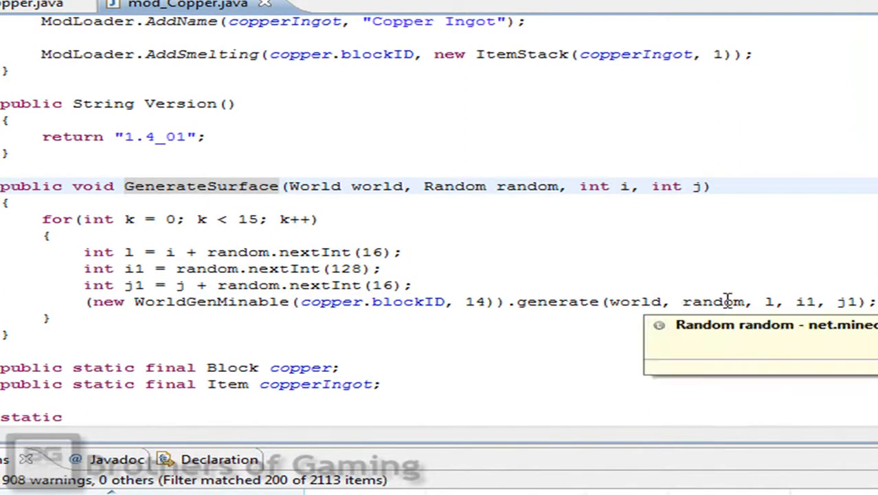
{"action": "mouse_move", "coordinate": [704, 297]}
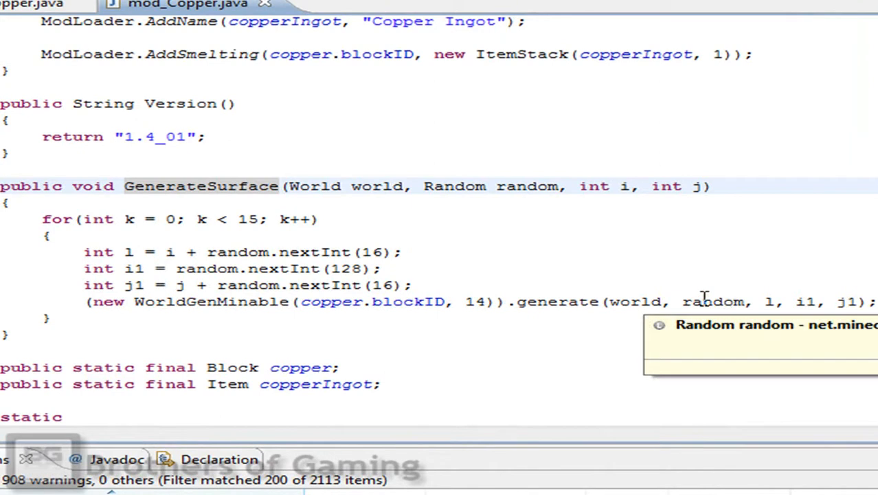
{"action": "mouse_move", "coordinate": [456, 319]}
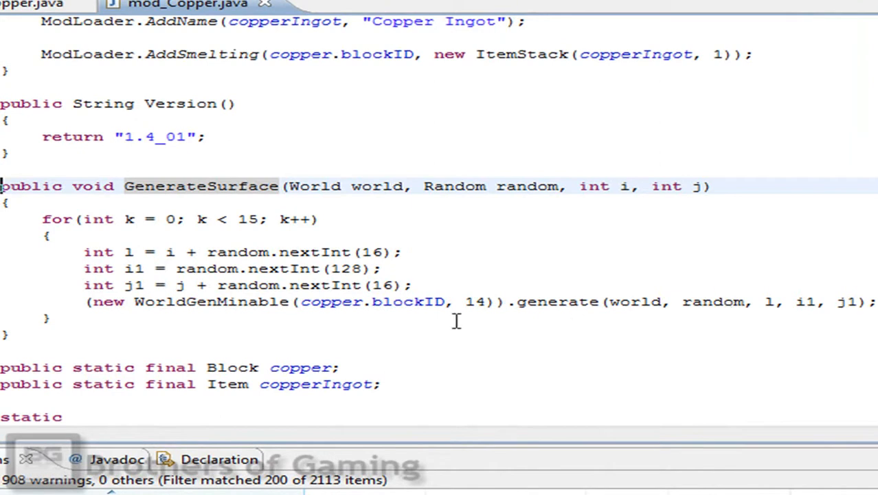